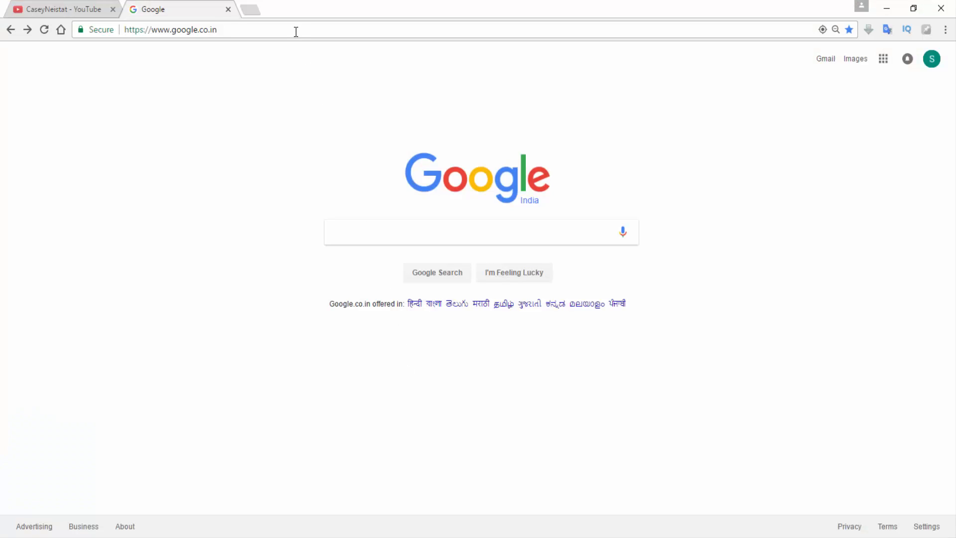
# Load the Night Mode Pro Chrome Web Store page from its URL
pyautogui.write('https://chrome.google.com/webstore/detail/night-mode-pro/gbilbeoogenjmnabenfjfoockmpfnjoh?utm_source=chrome-ntp-icon')
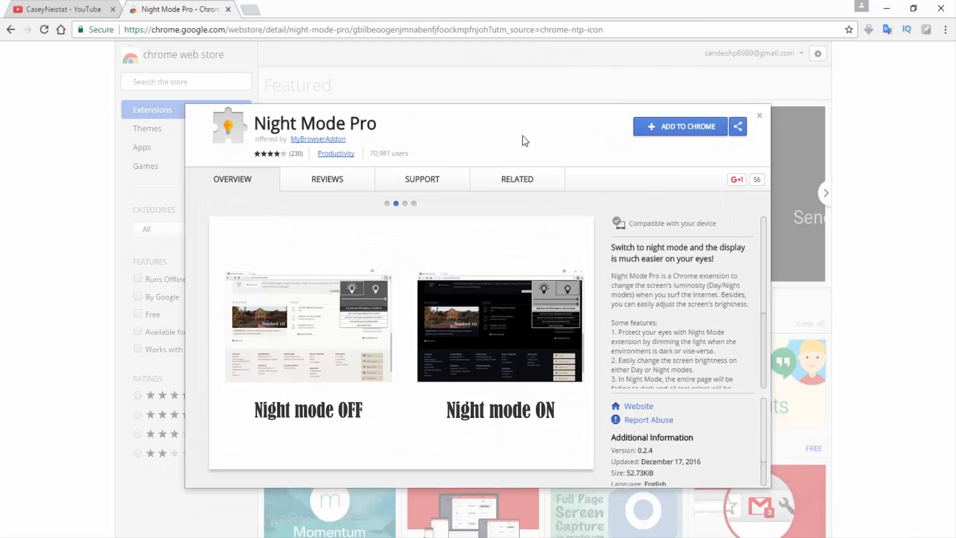
# Add Night Mode Pro to Chrome, confirm the extension, and dismiss the added notice
pyautogui.click(679, 125)
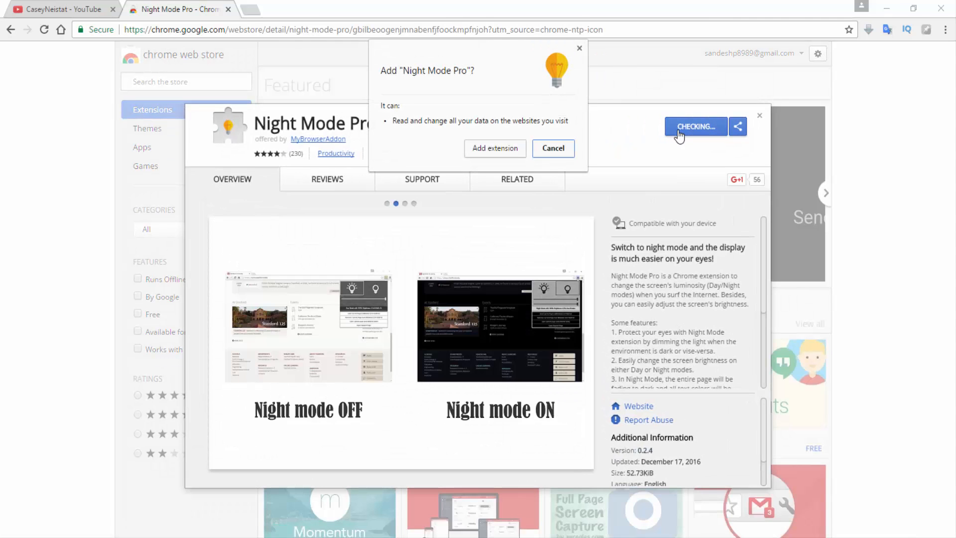
pyautogui.moveTo(450, 139)
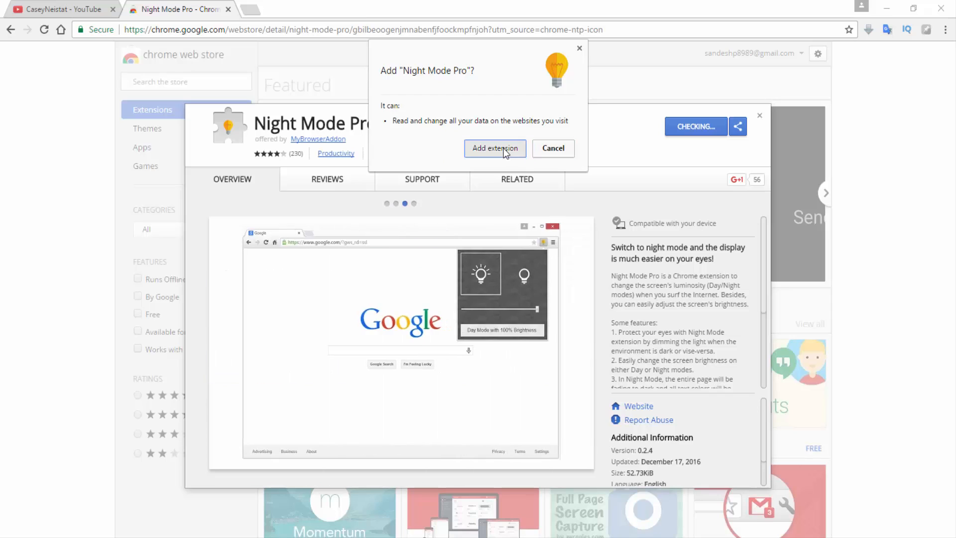
pyautogui.click(494, 148)
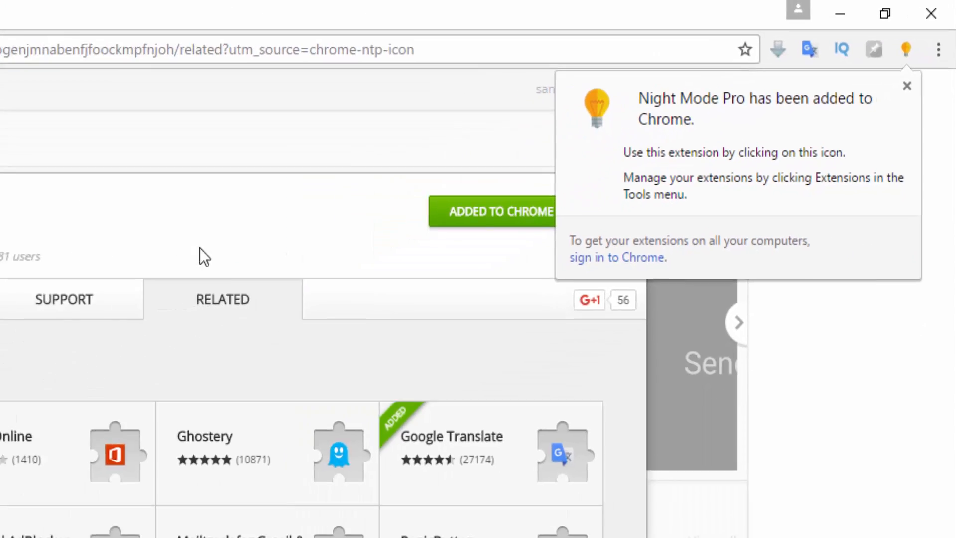
pyautogui.click(60, 9)
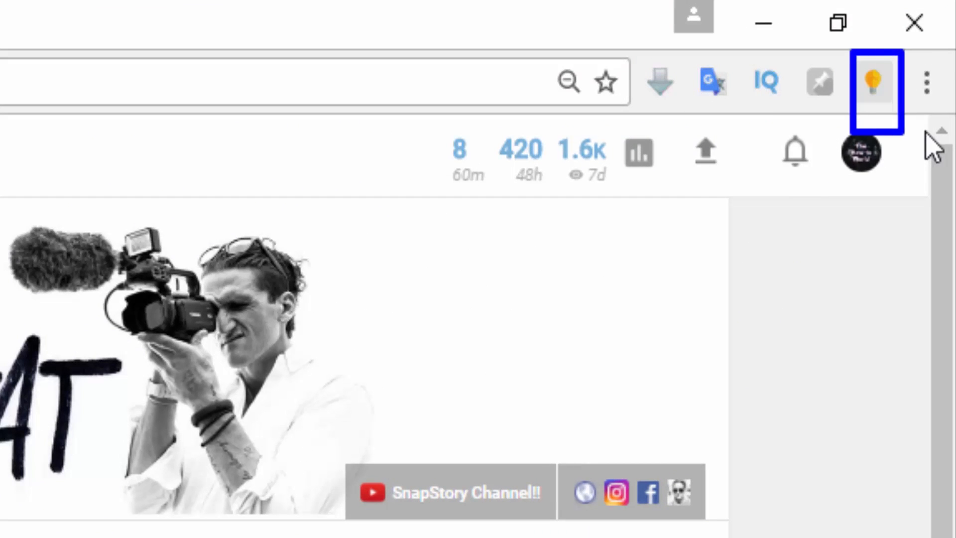
# Switch Night Mode Pro's popup from Day Mode to Night Mode on the CaseyNeistat page
pyautogui.scroll(-3)
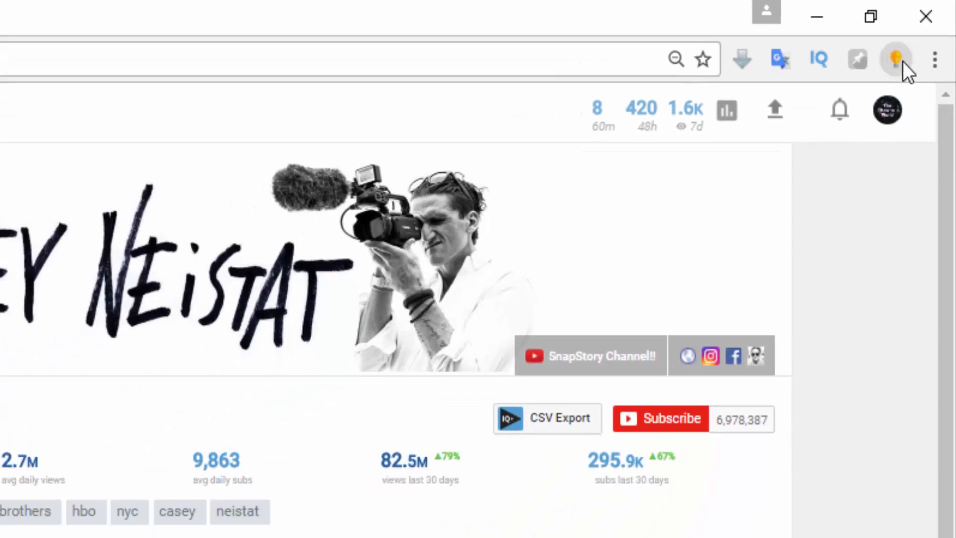
pyautogui.click(894, 59)
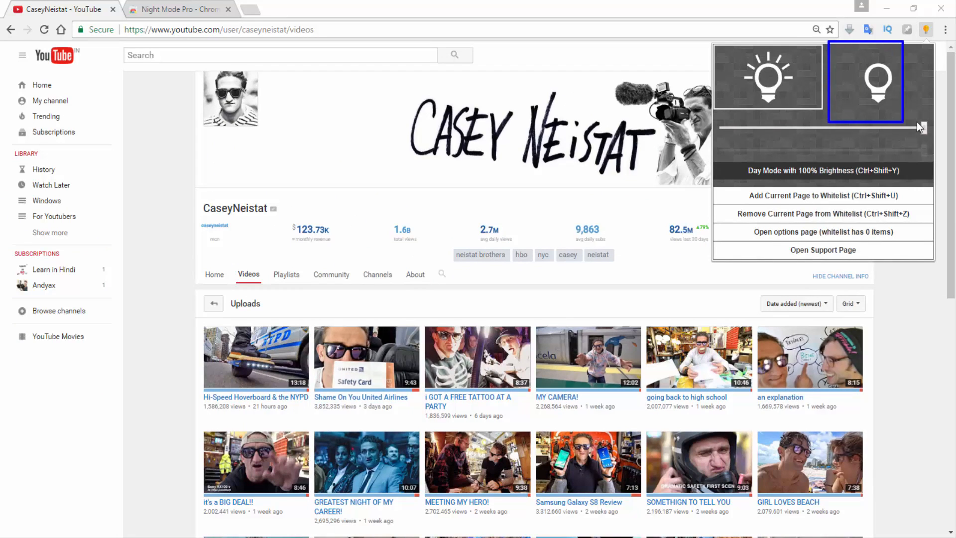
pyautogui.click(876, 79)
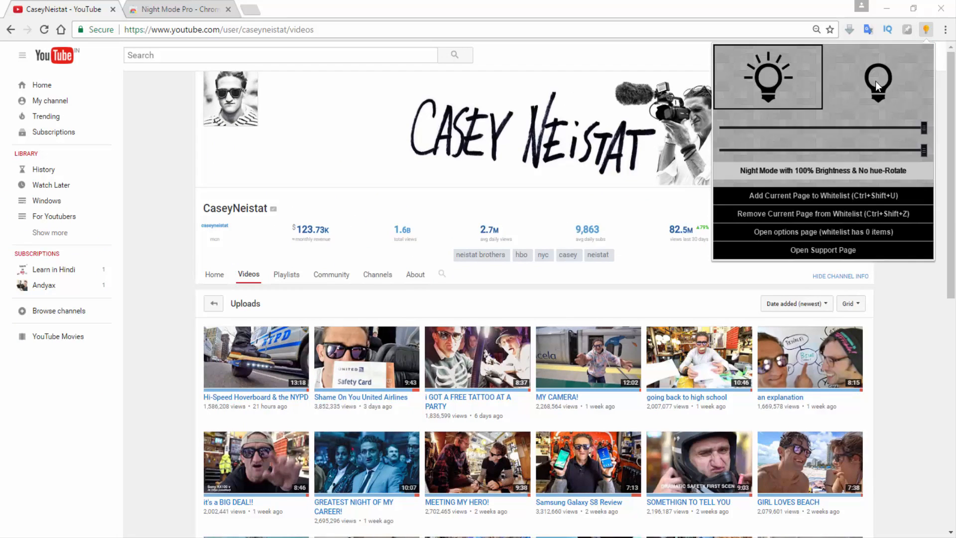